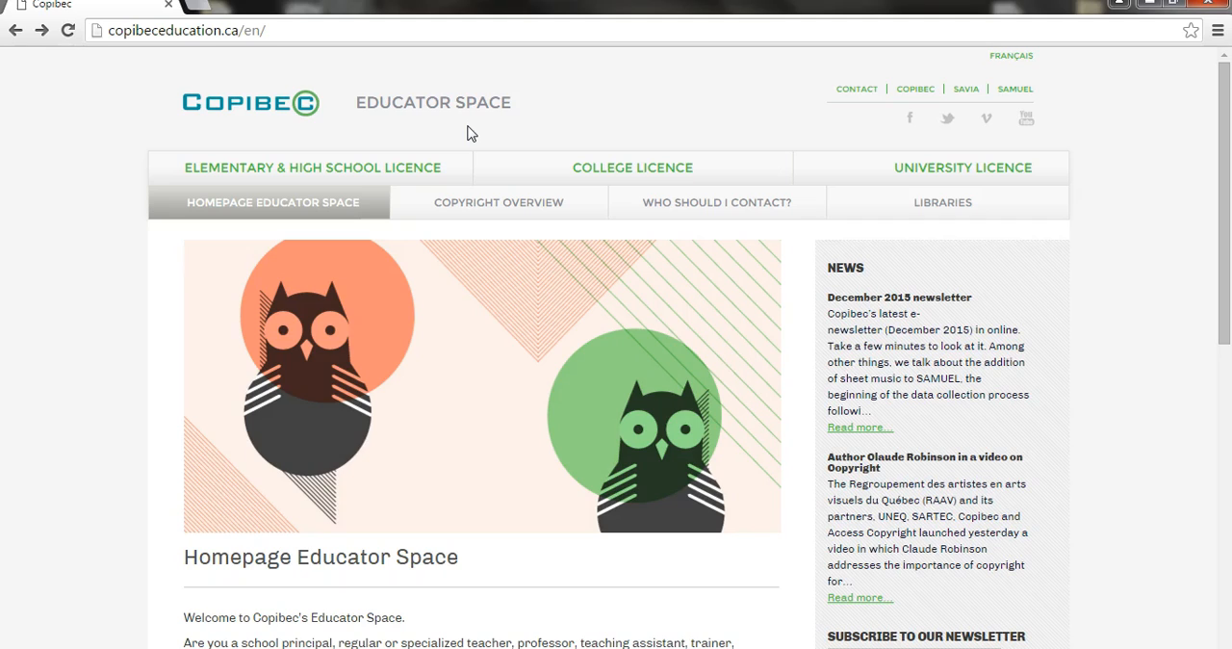
mouse_move(576, 128)
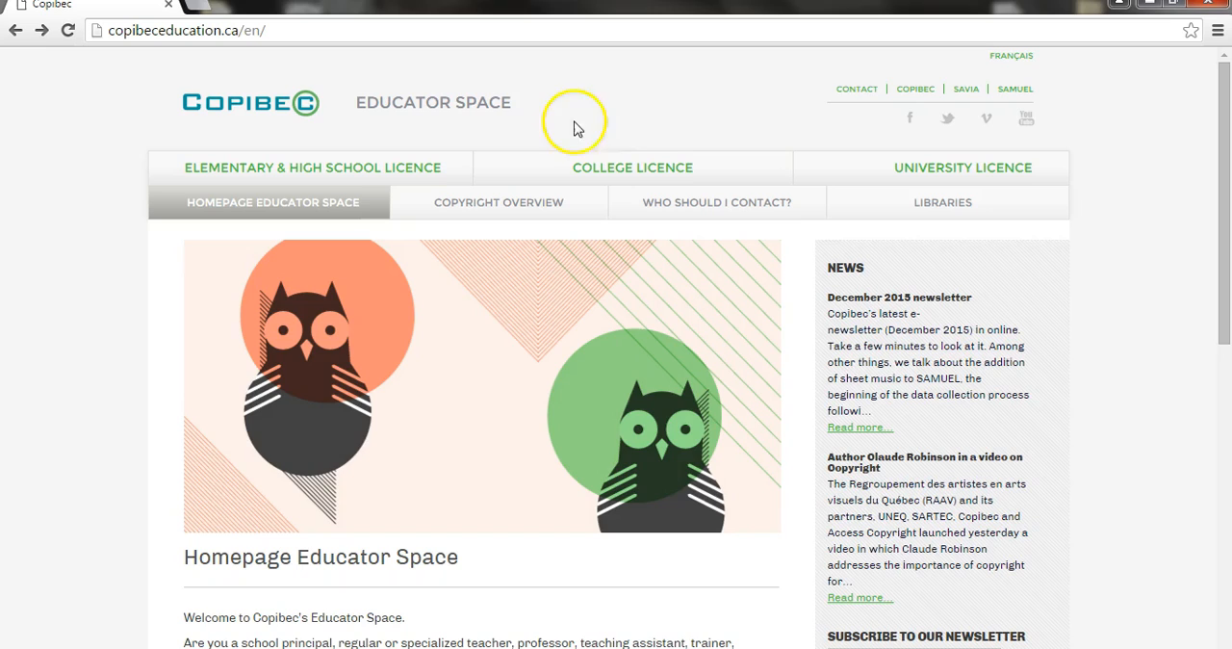
Open the Savia site from the Copibec Educator Space header and begin new-account registration
click(968, 89)
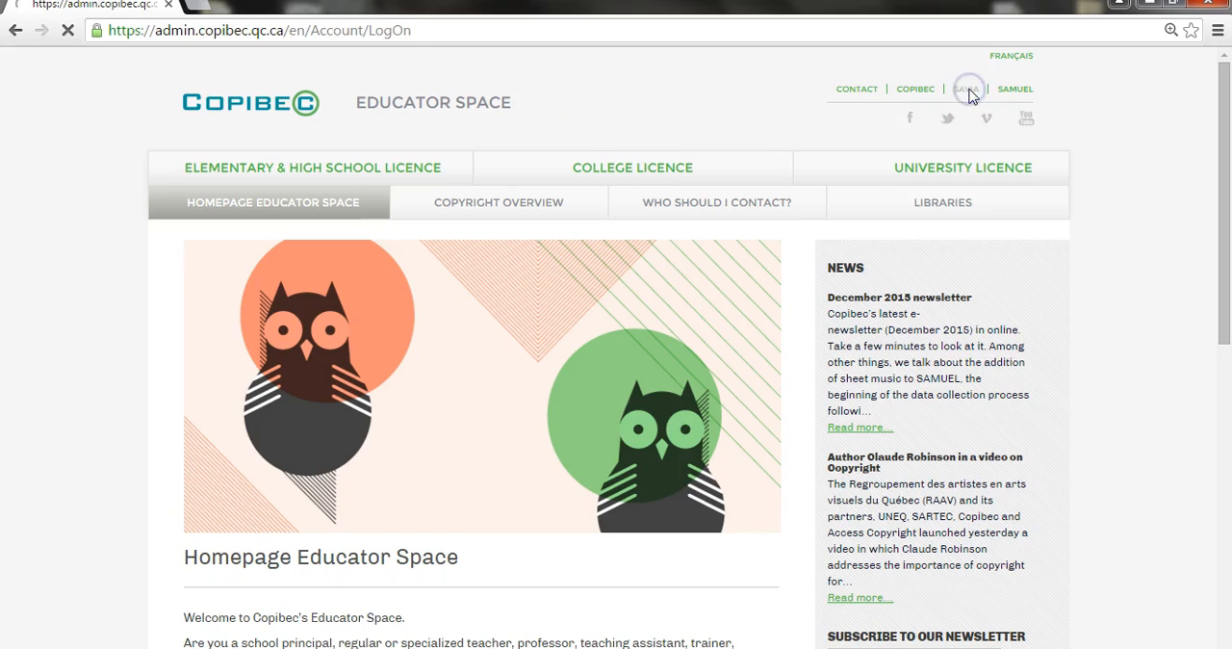
click(967, 88)
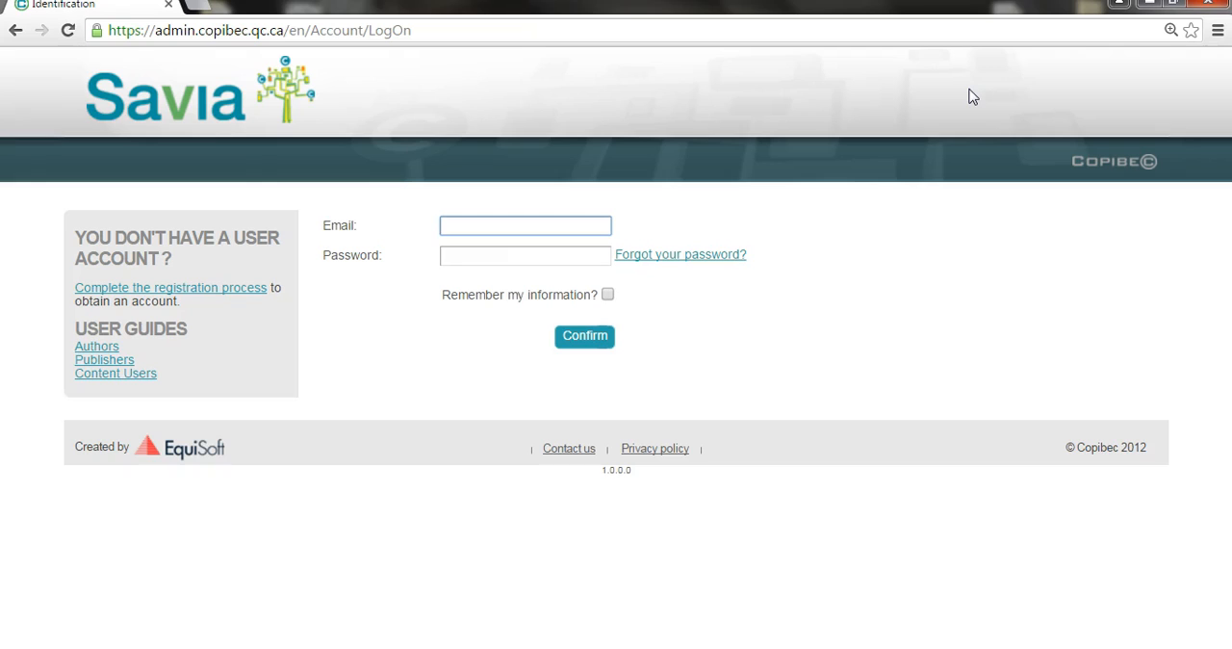
mouse_move(354, 214)
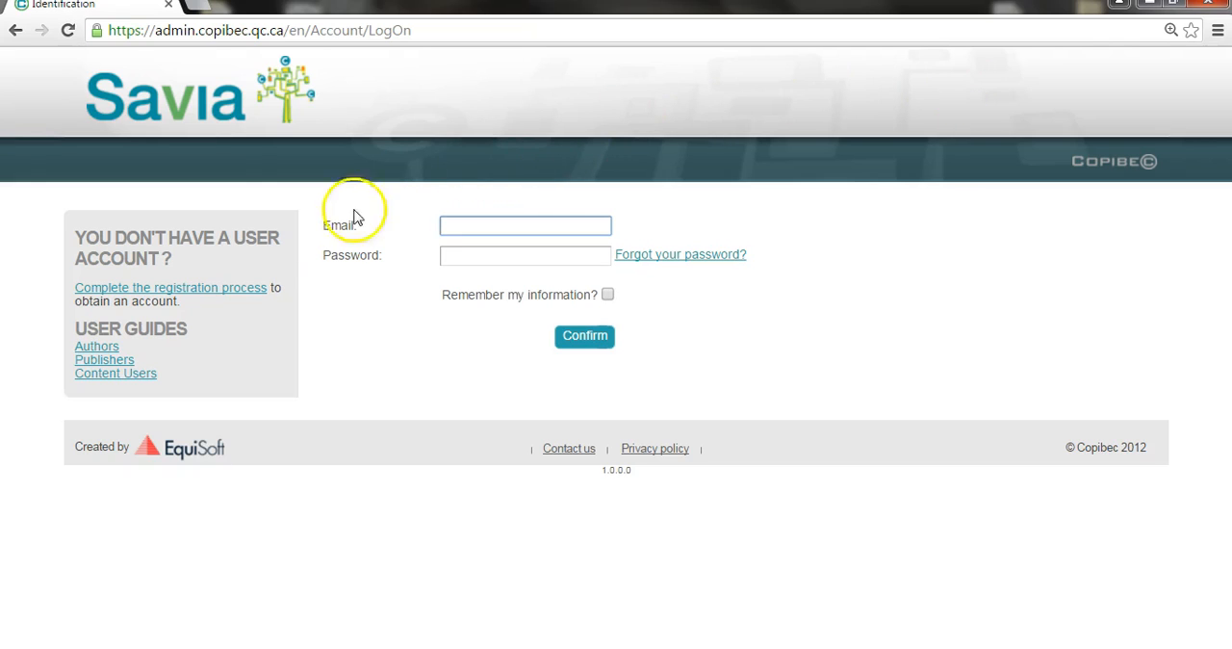
click(170, 287)
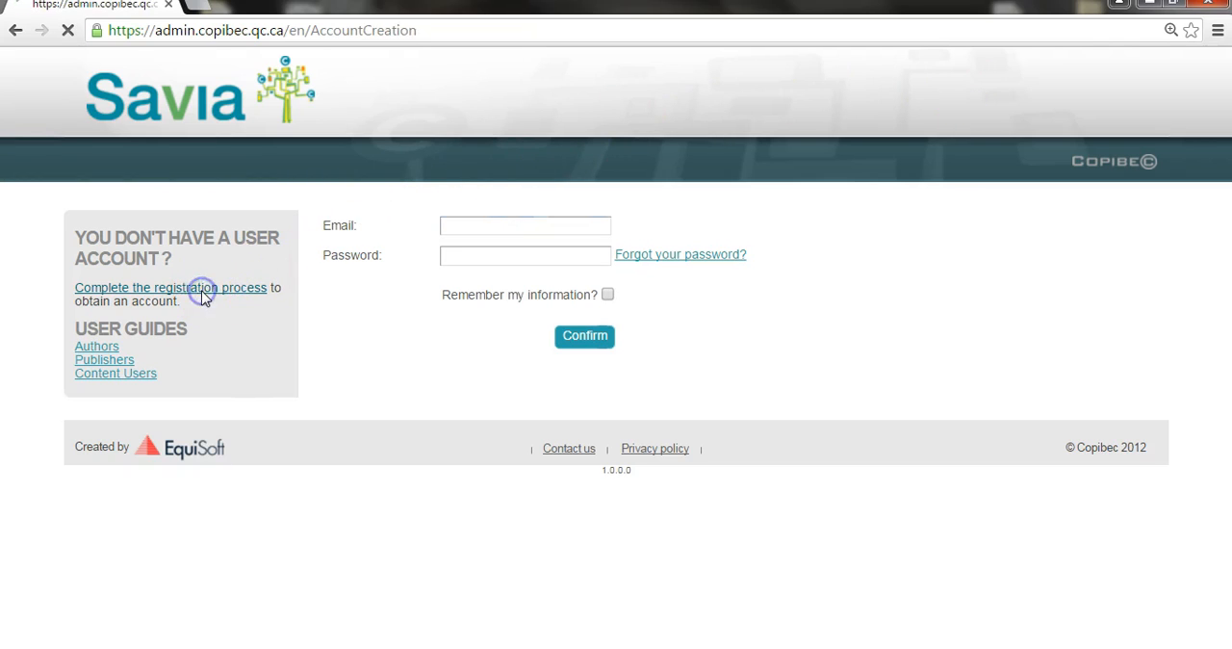
Enter email, first name, last name and phone (514-2…), choose the Content user role, and go to step 2
click(171, 287)
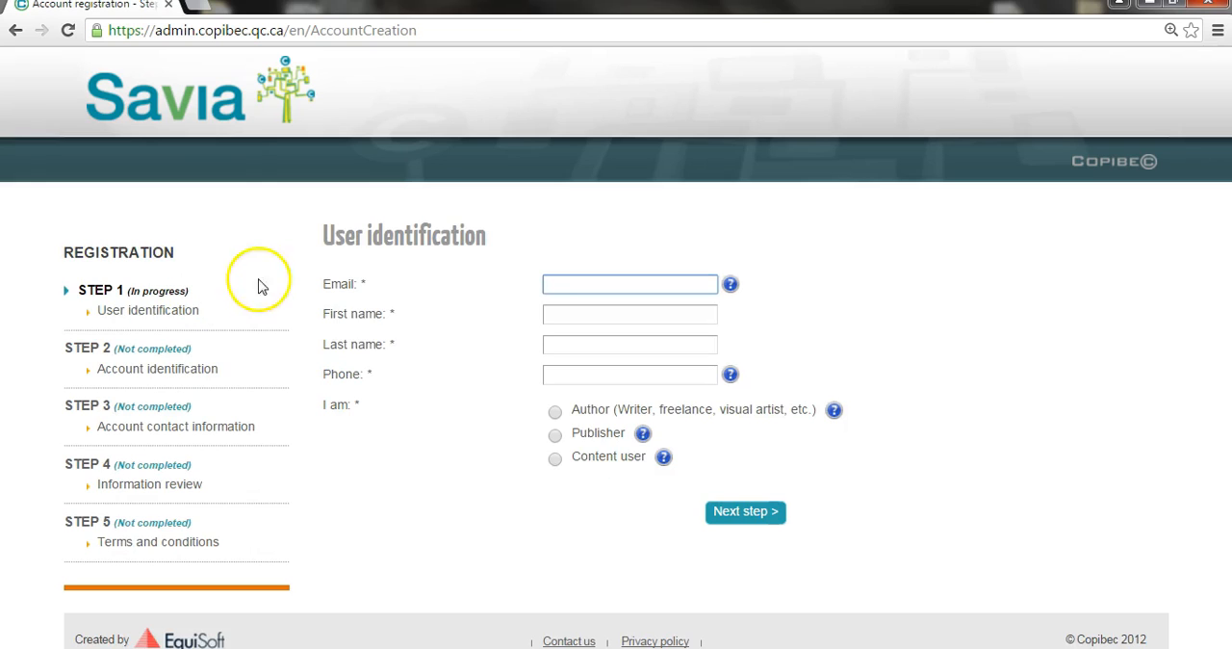
click(630, 283)
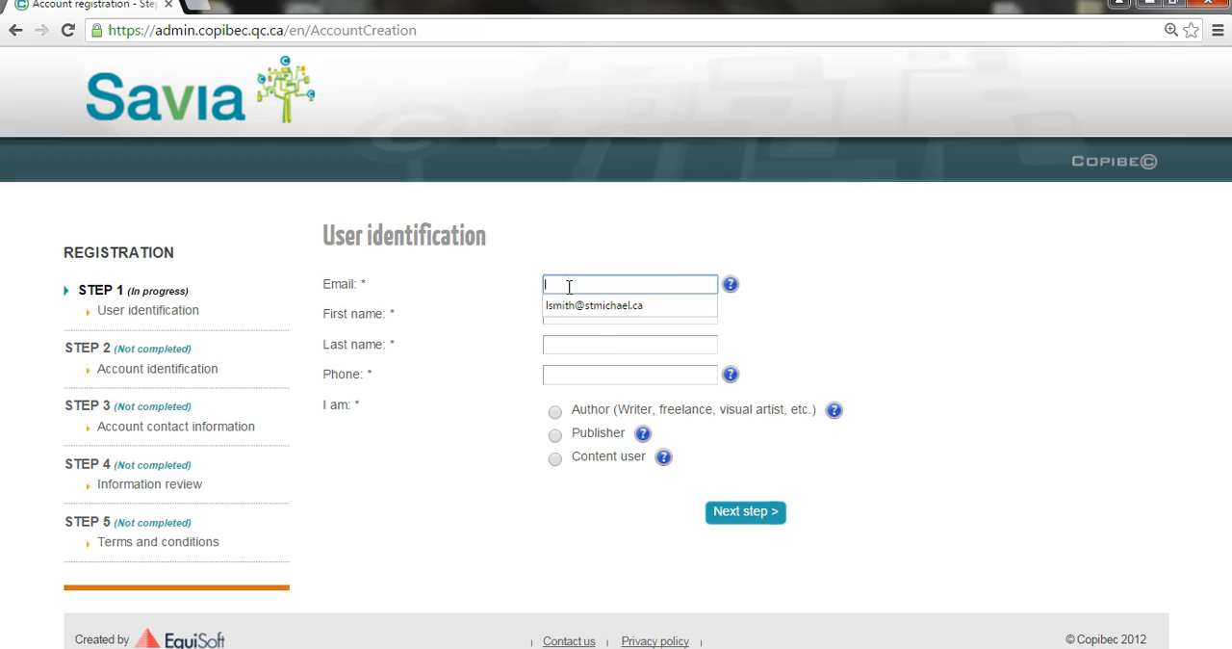
click(630, 314)
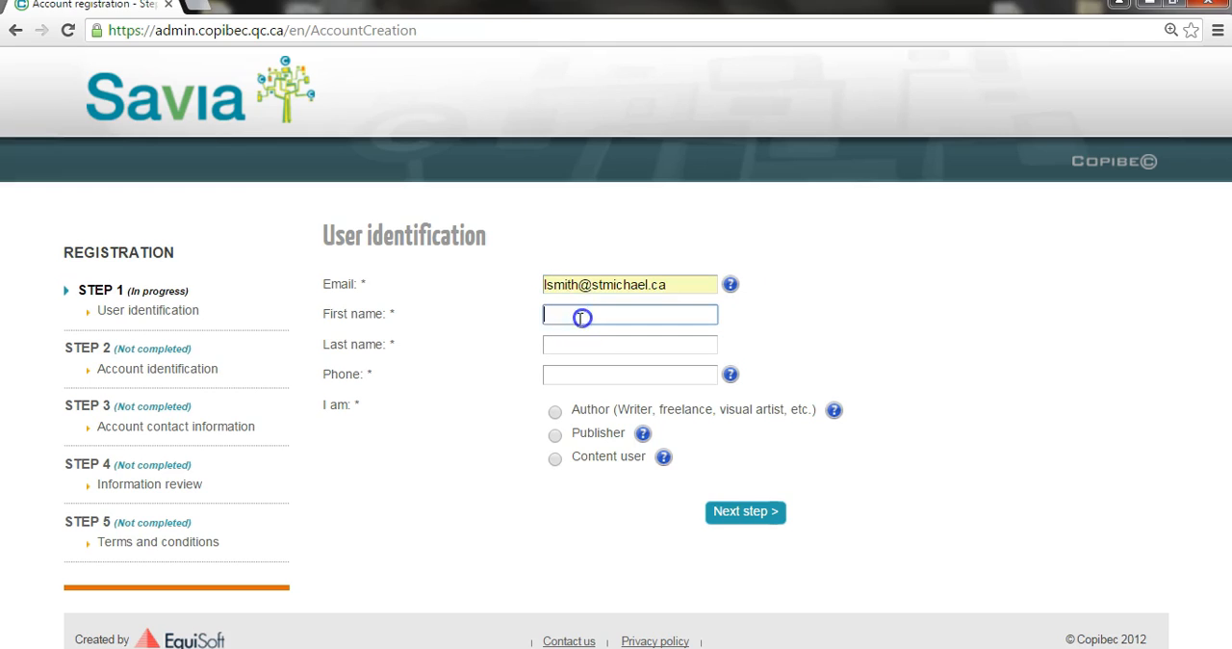
text(Lisa)
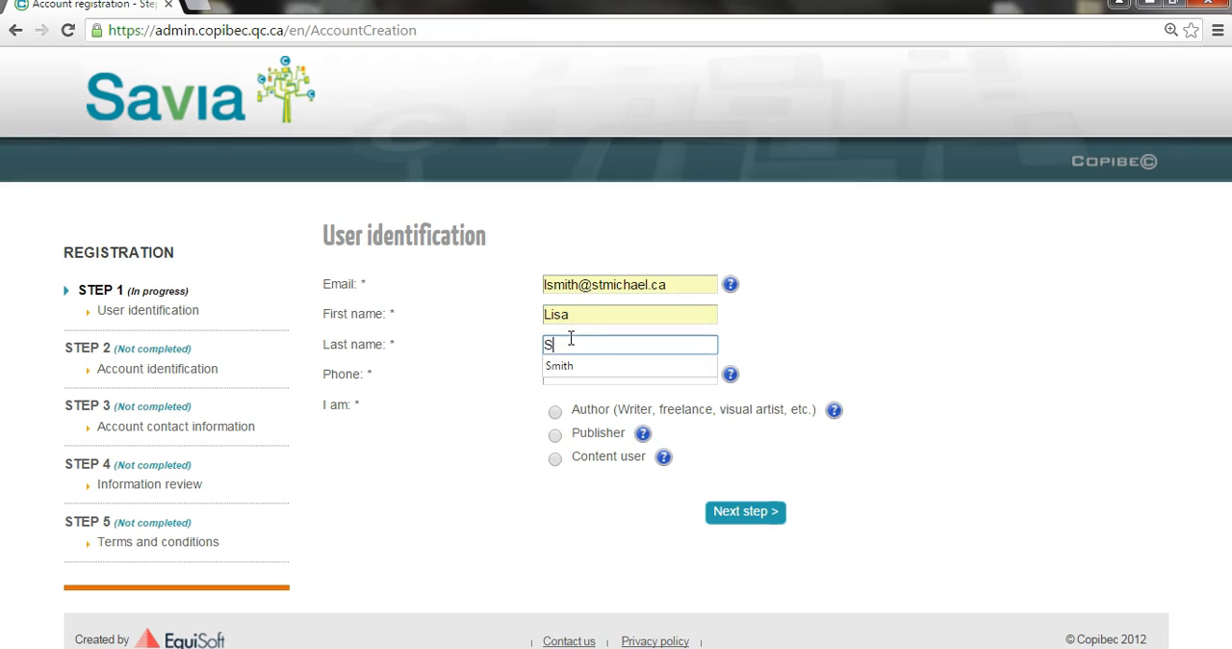
click(630, 375)
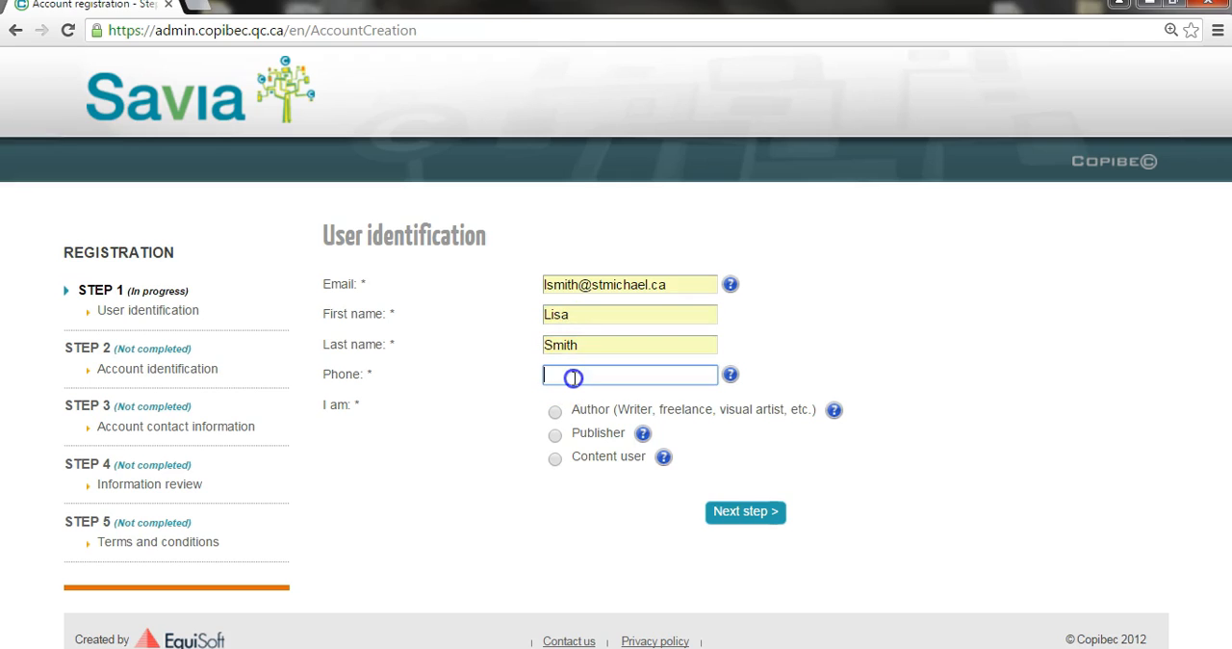
text(514)
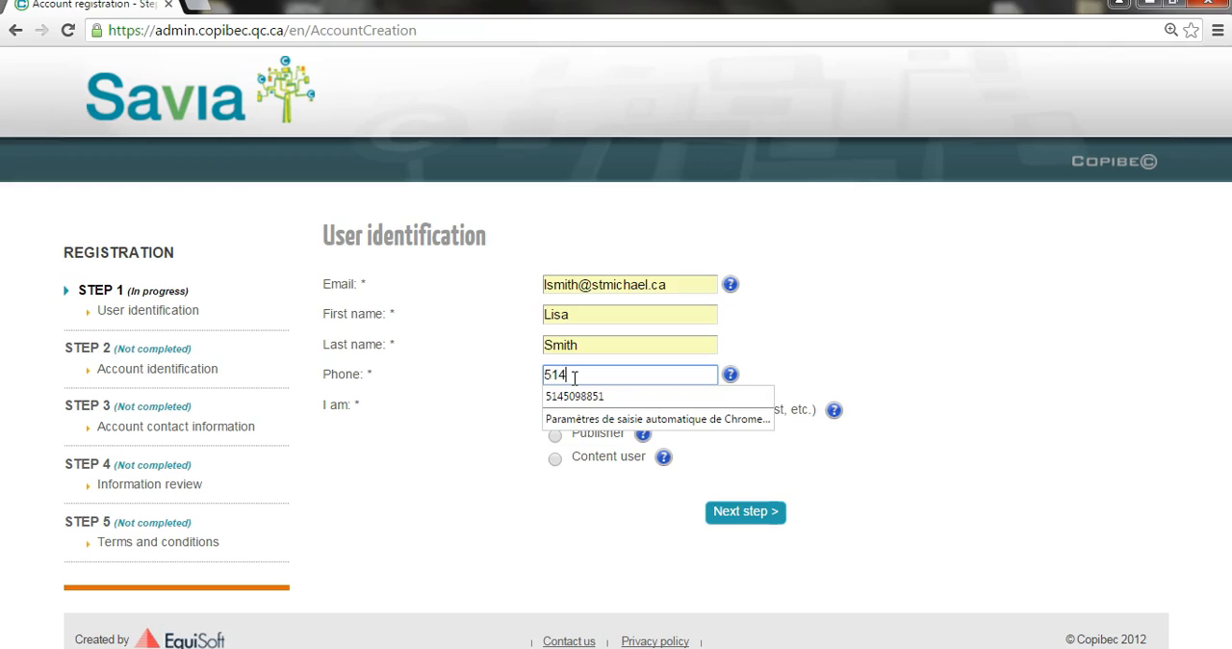
text(-222-2222)
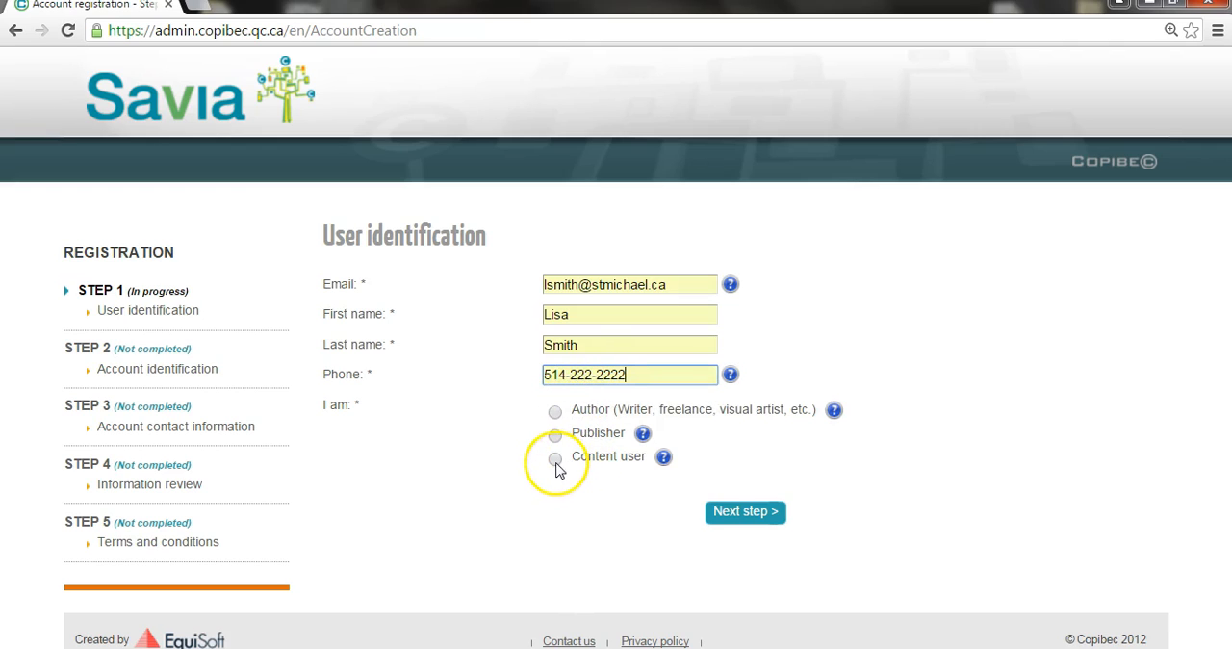
click(555, 456)
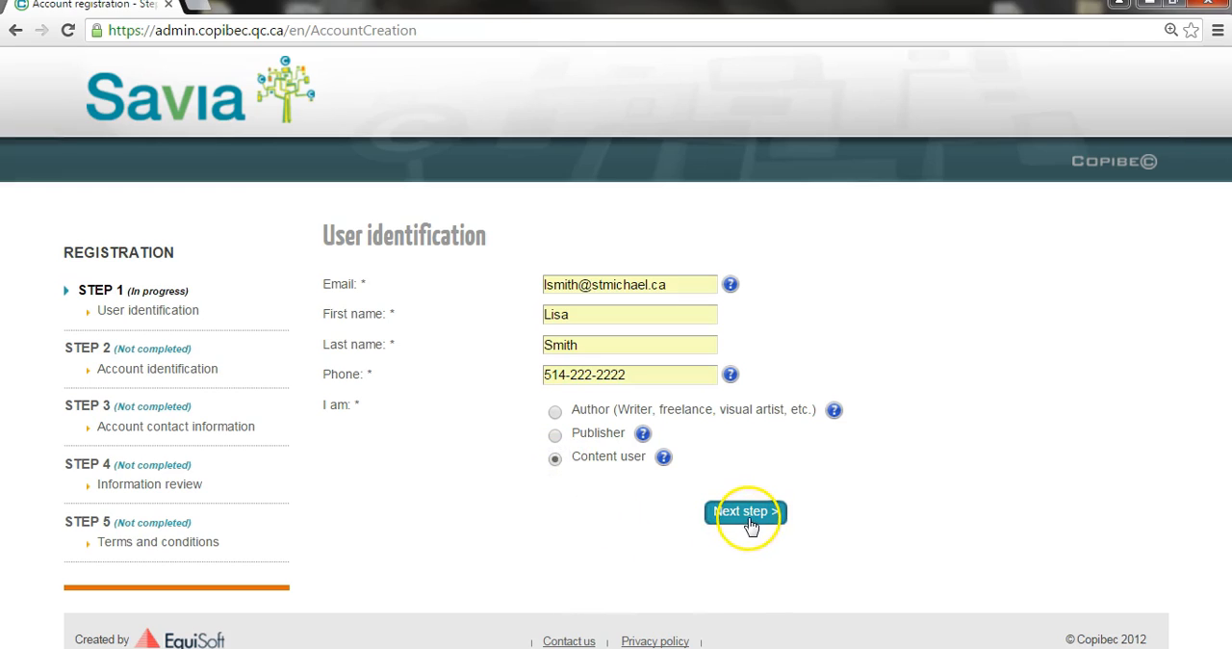
click(745, 511)
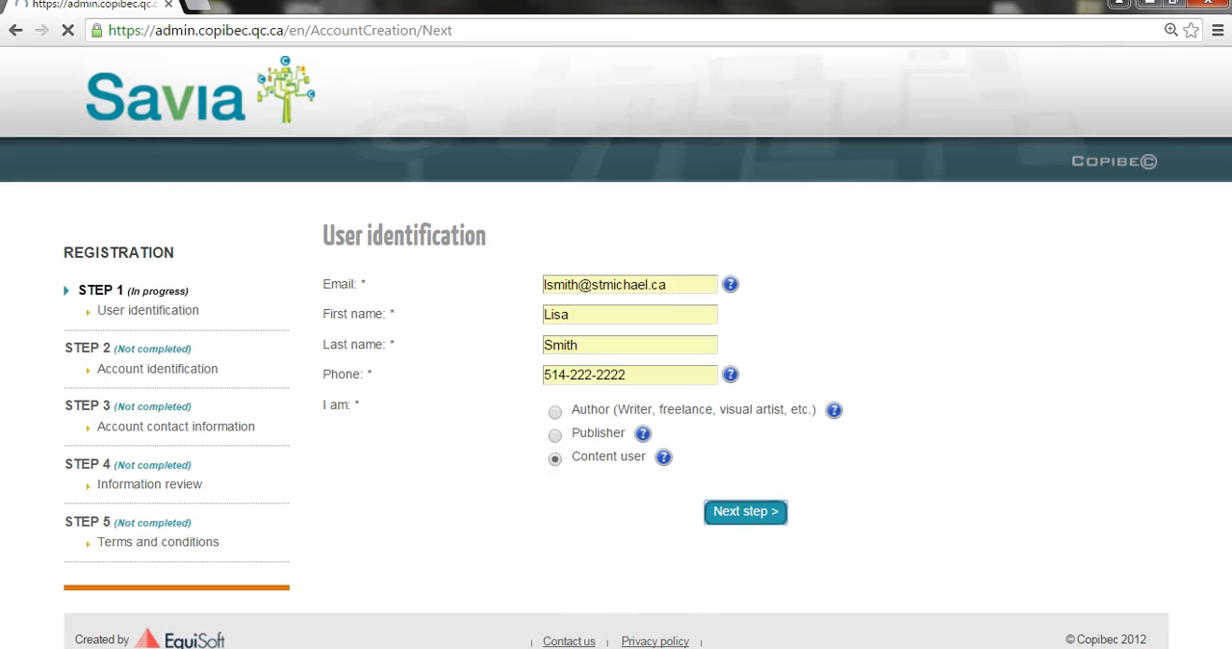
Register as a moral person for École des marmottes heureuses with service Direction
click(745, 512)
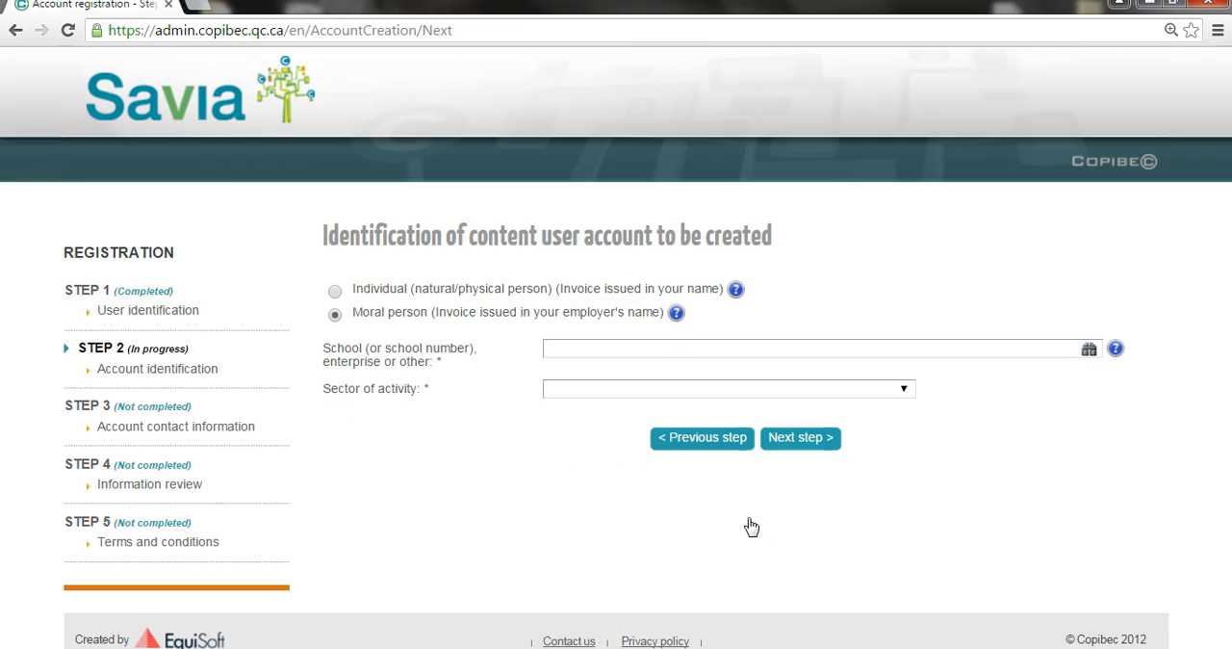
mouse_move(513, 368)
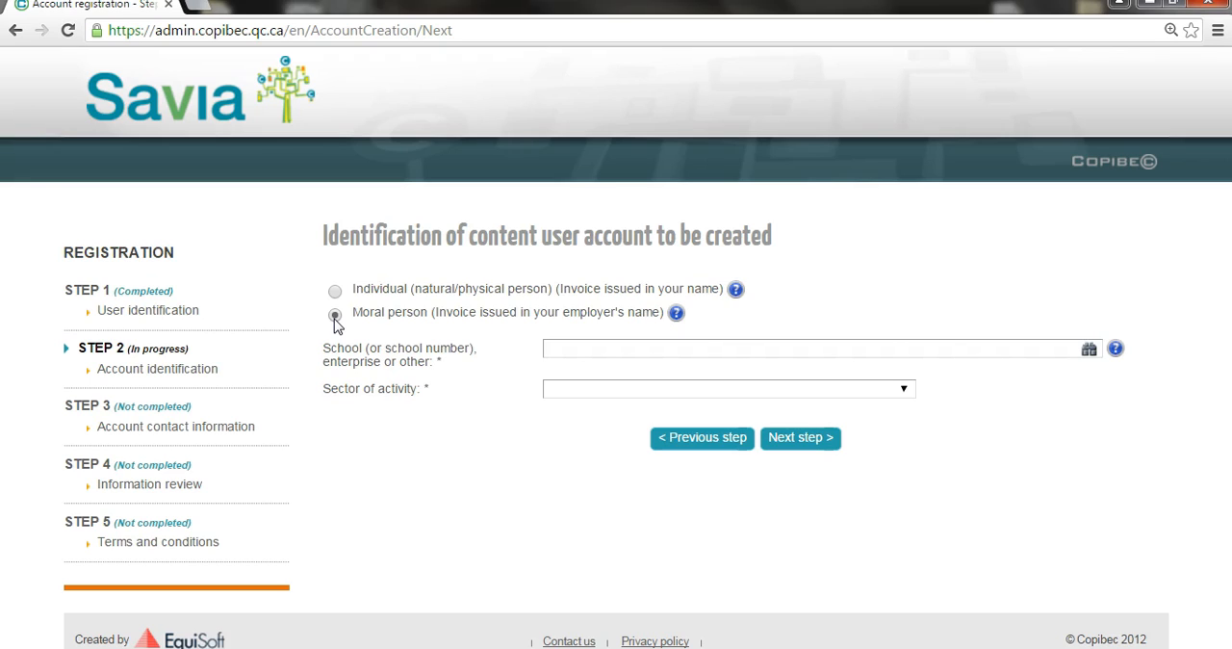
click(334, 312)
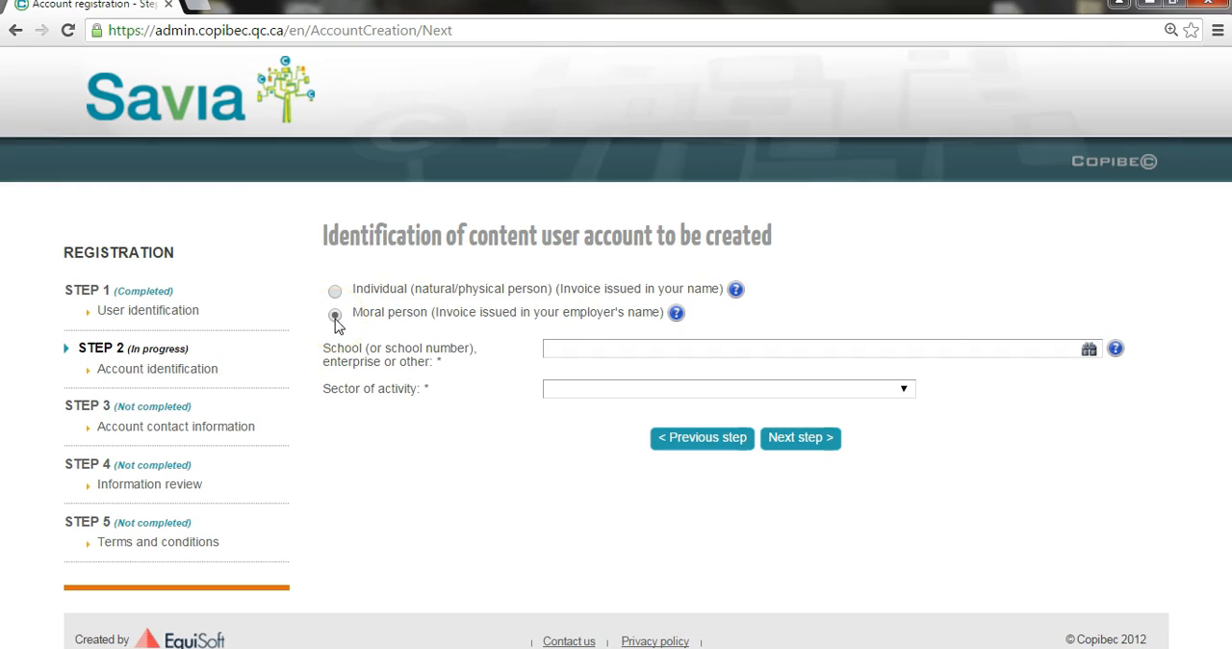
click(335, 312)
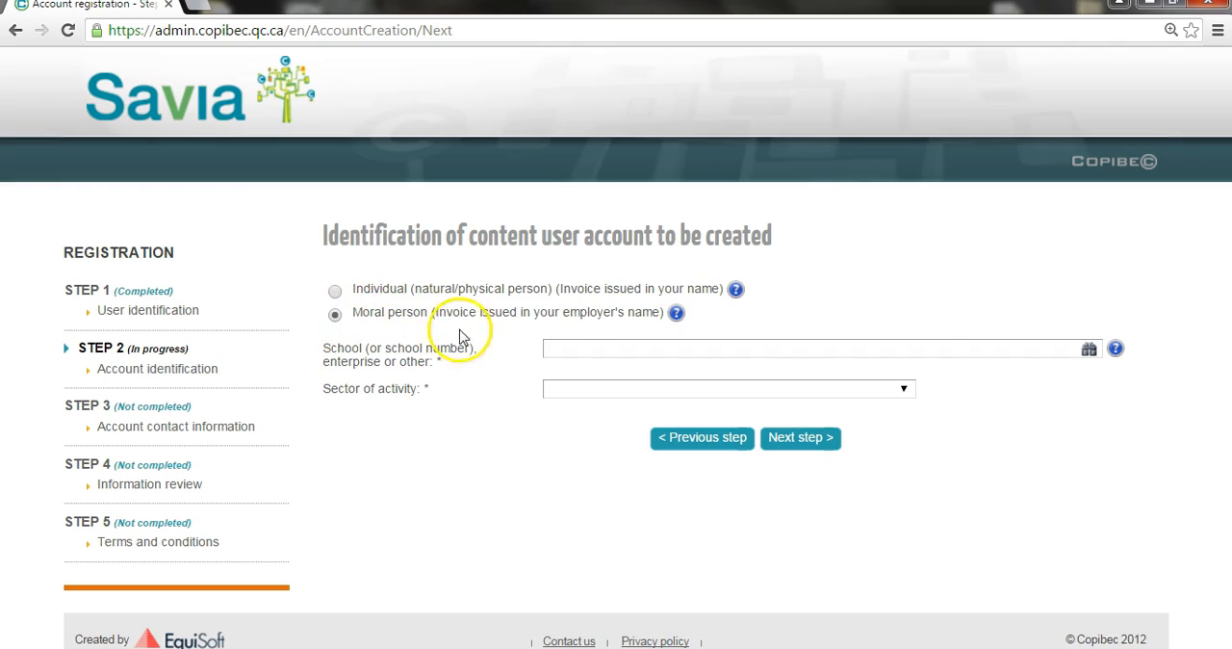
click(818, 348)
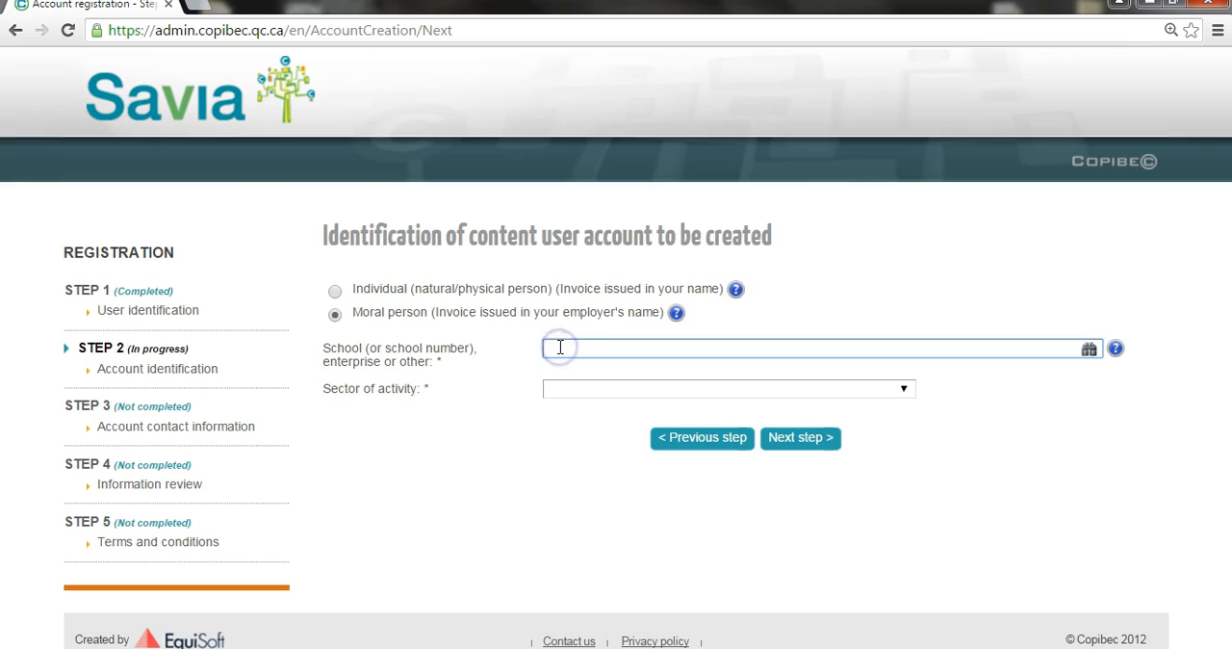
text(ecole)
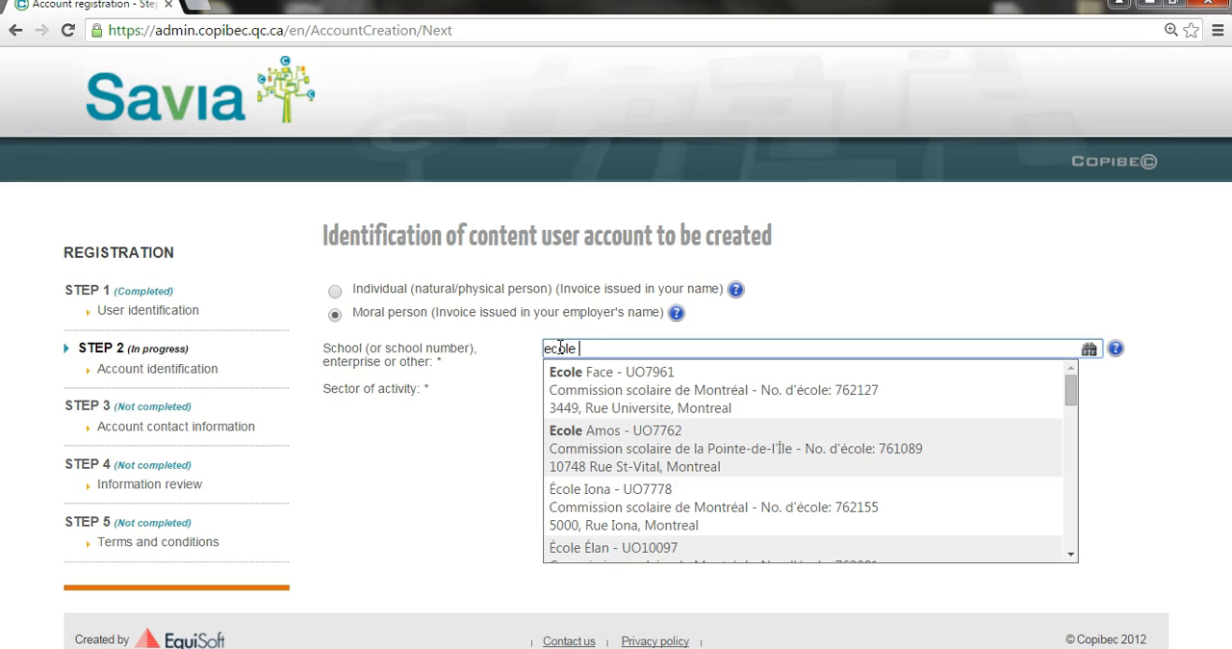
text(mar)
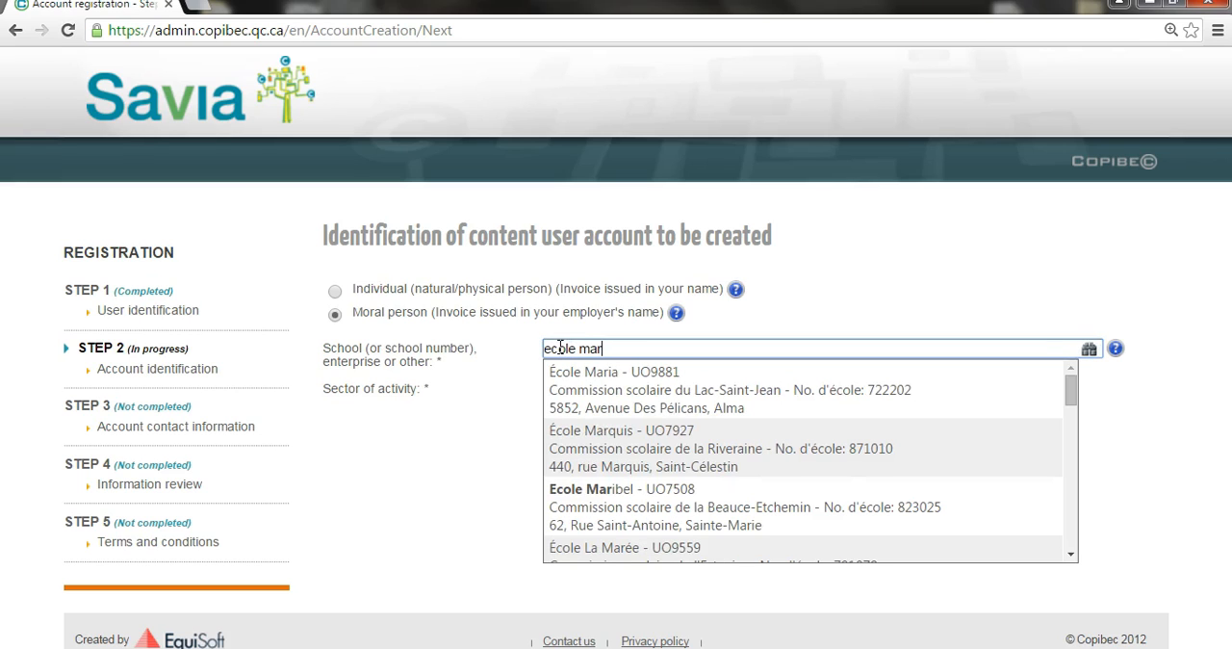
text(mottes heureuses)
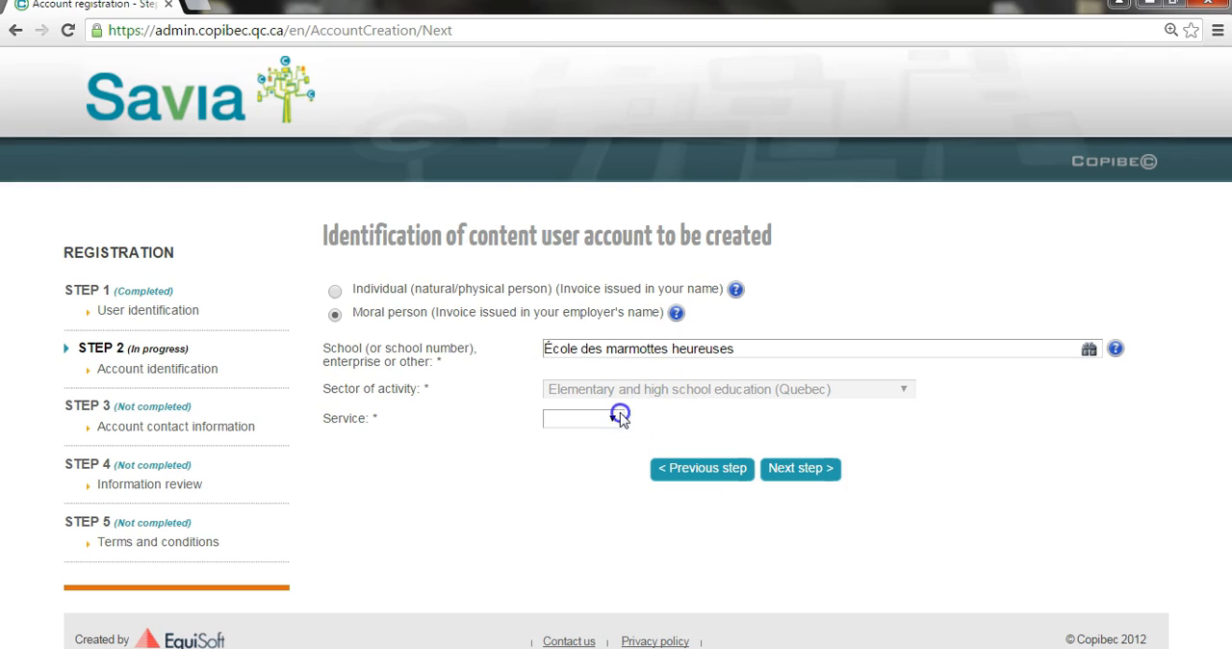
click(582, 418)
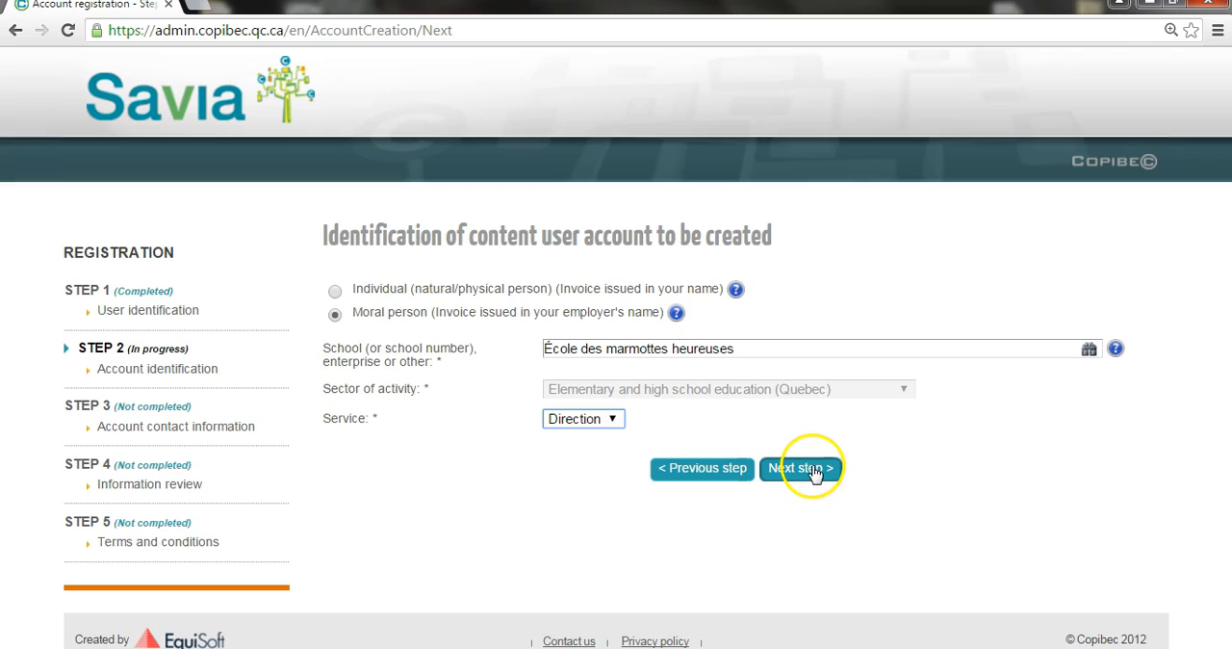
Advance to the information review and approve the listed details
click(800, 468)
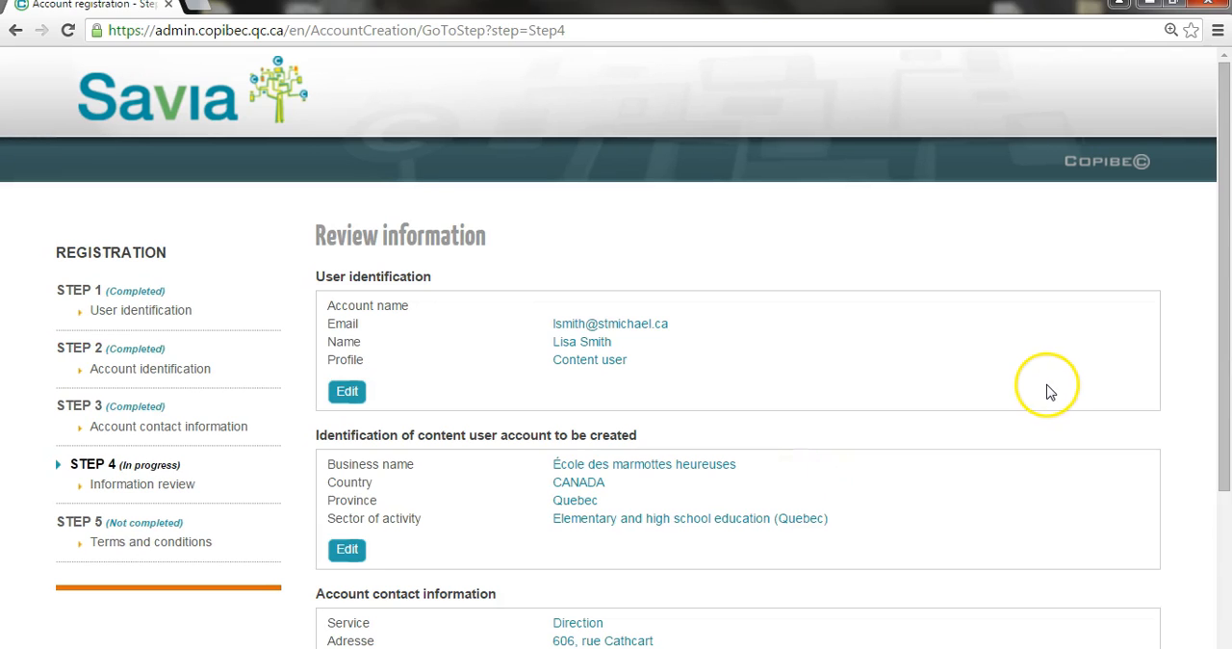
scroll(down, 3)
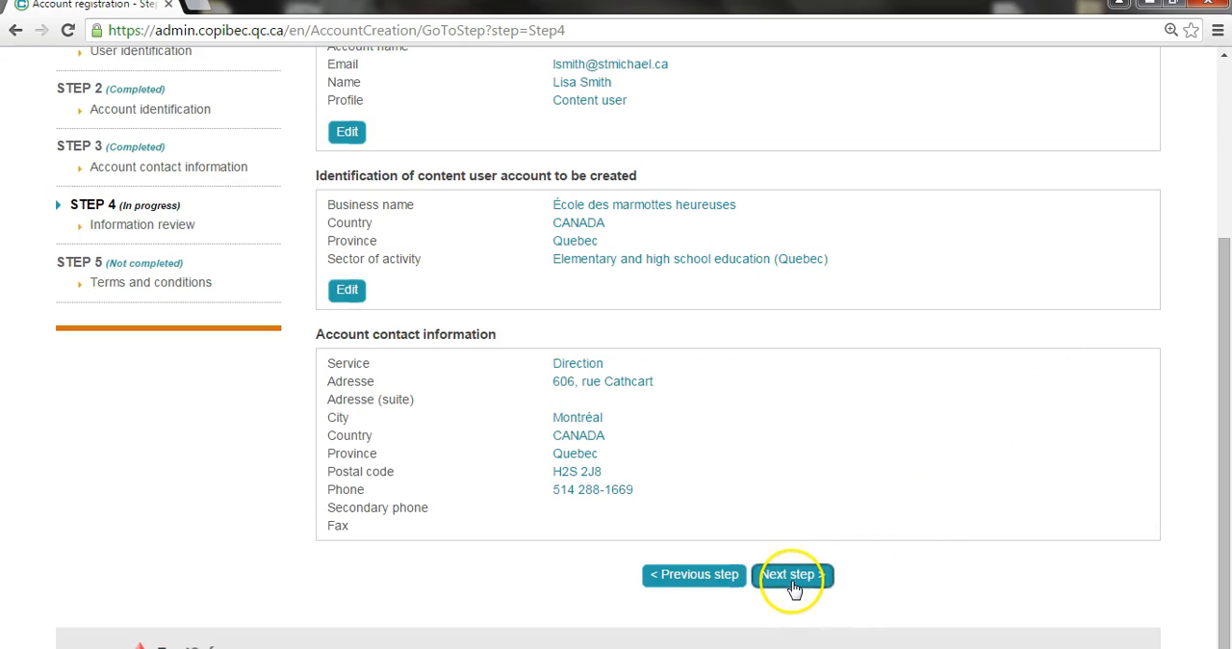
click(791, 574)
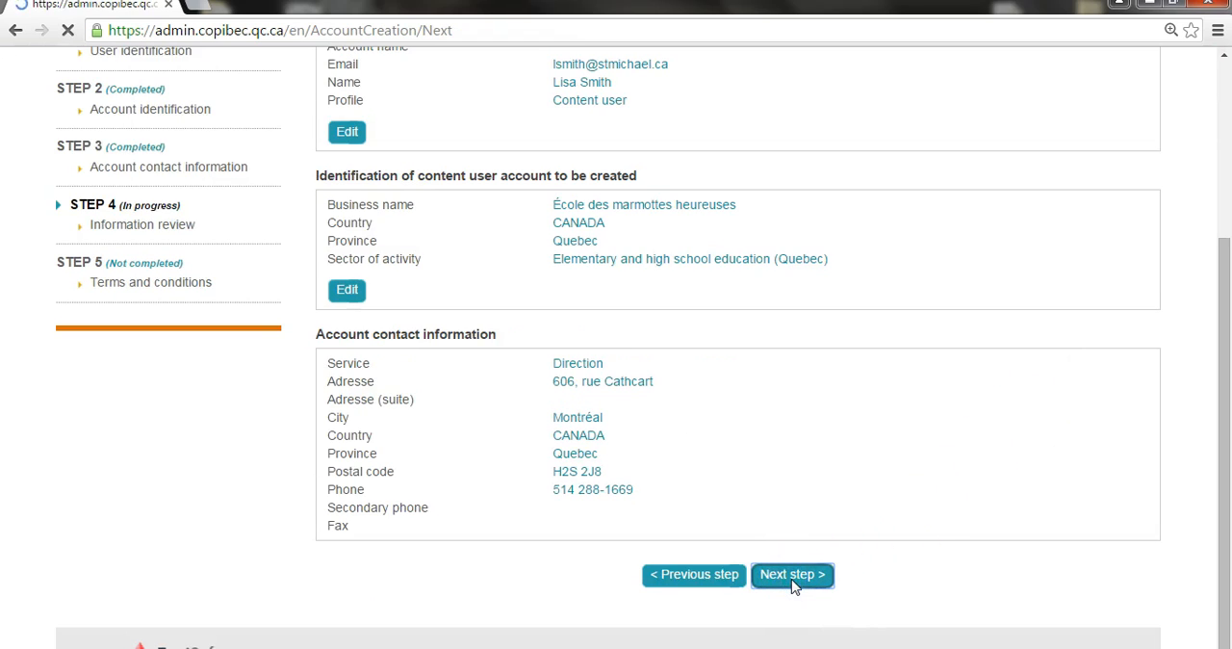
Accept the terms and conditions, consent to Copibec electronic messages, and submit the registration
click(791, 574)
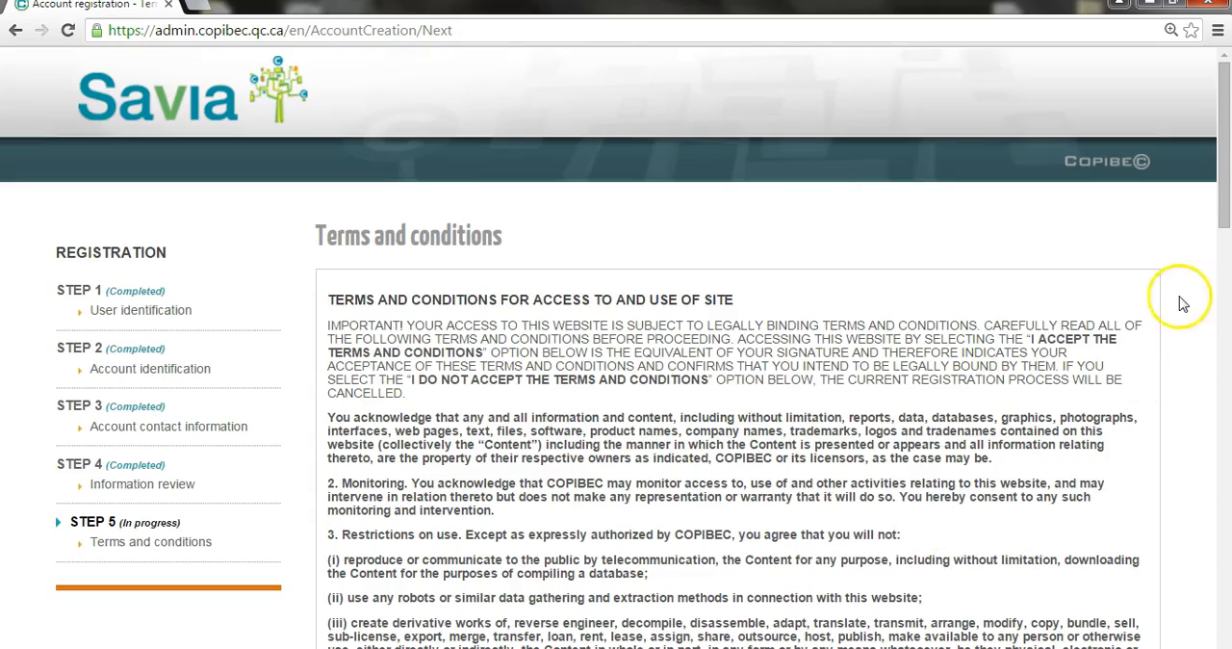
scroll(down, 3)
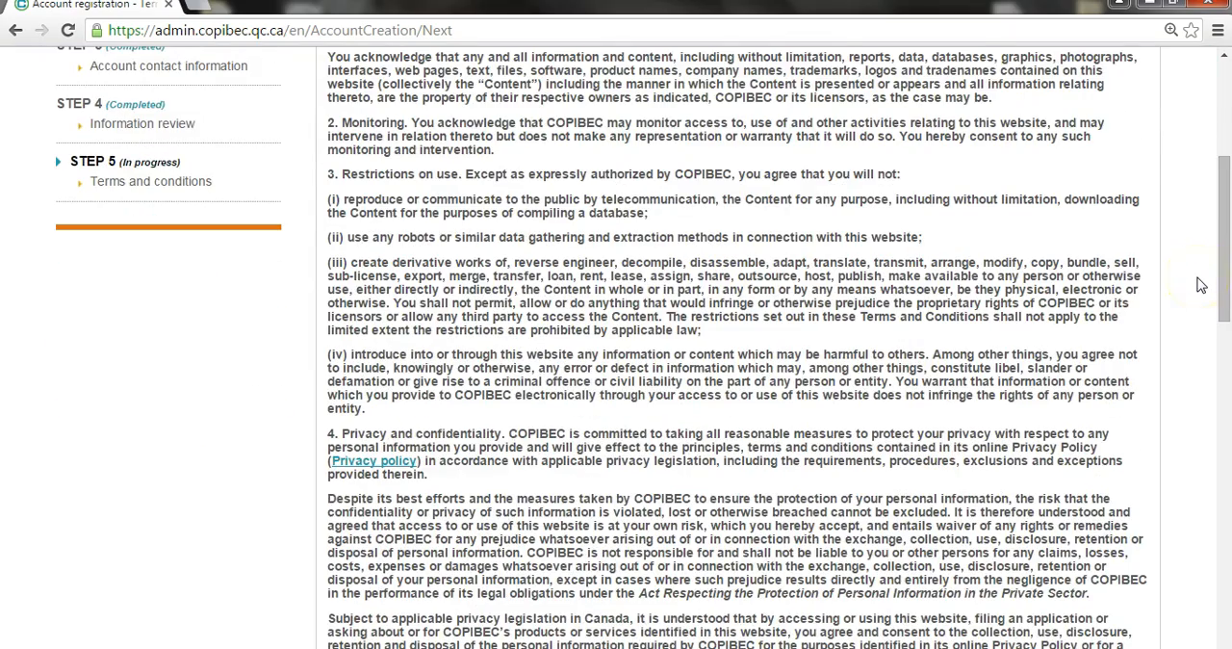
scroll(down, 3)
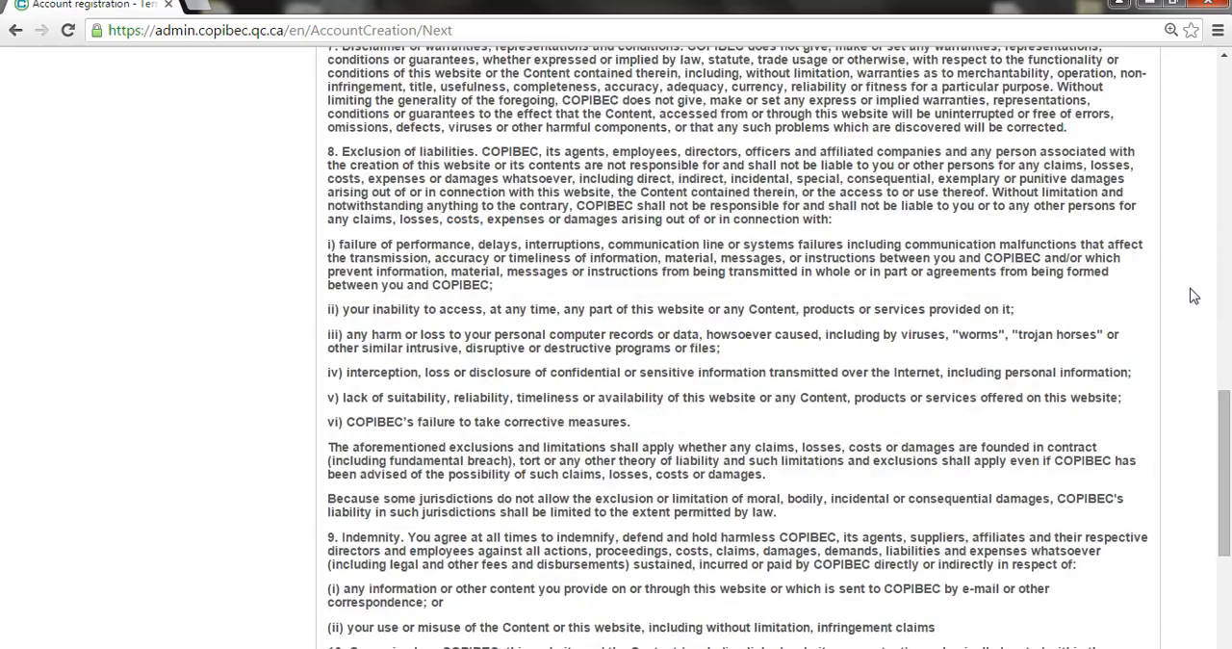
scroll(down, 3)
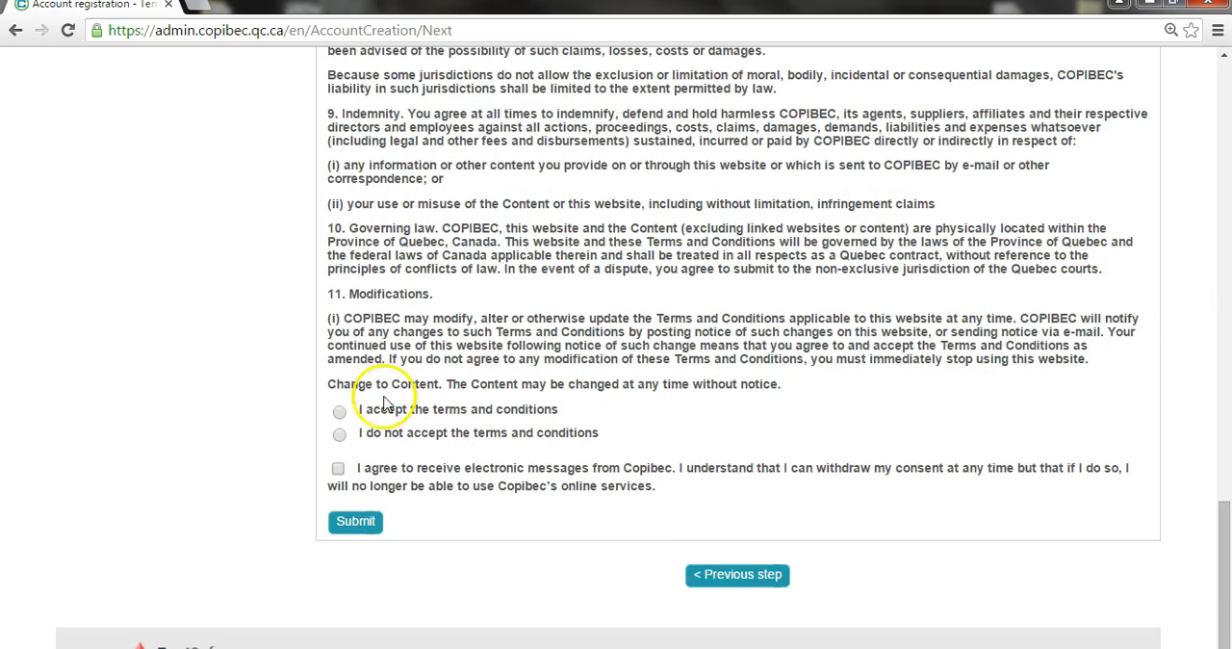
click(339, 410)
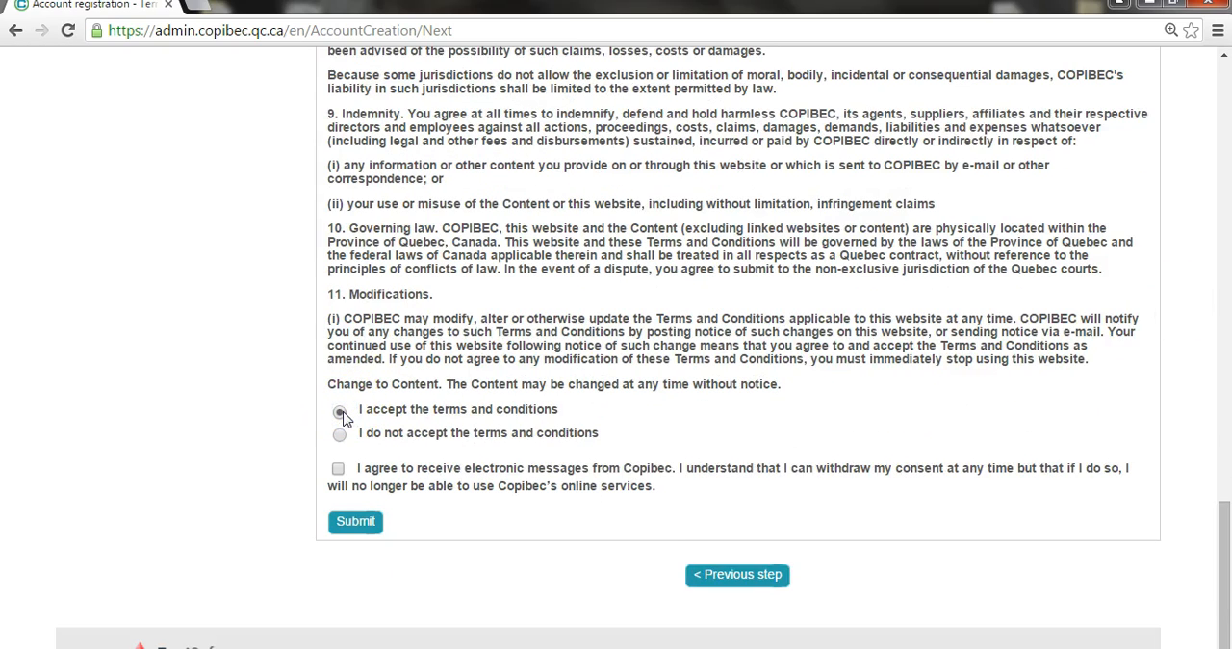
click(339, 409)
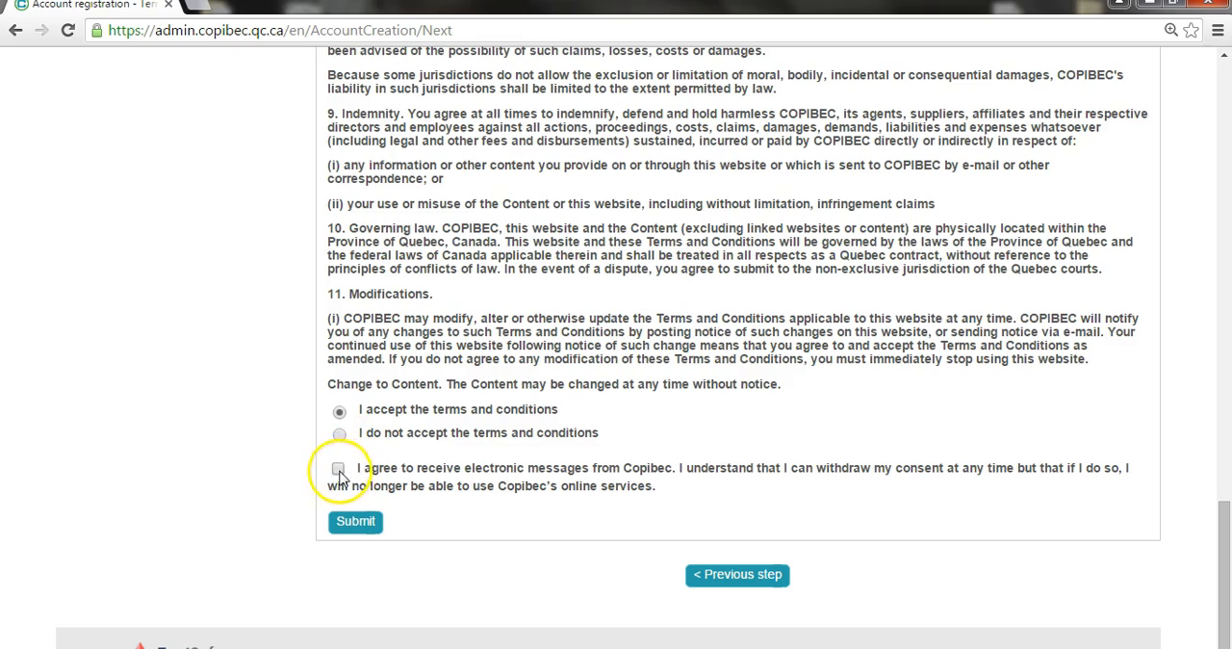
click(339, 472)
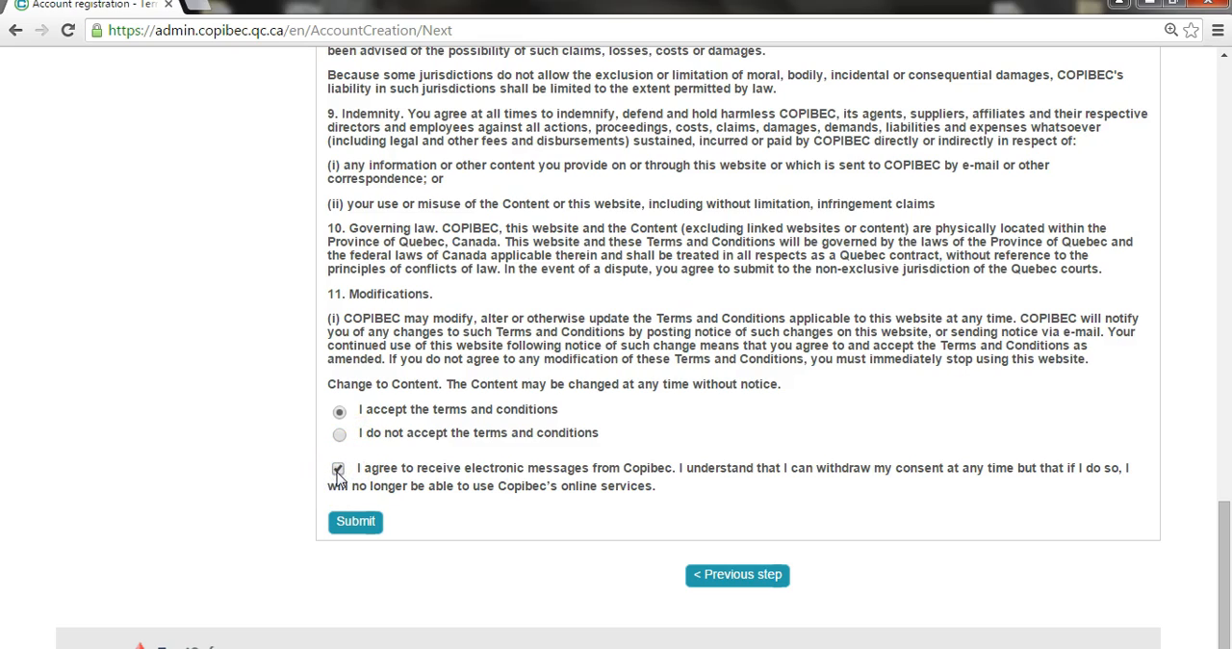
click(339, 467)
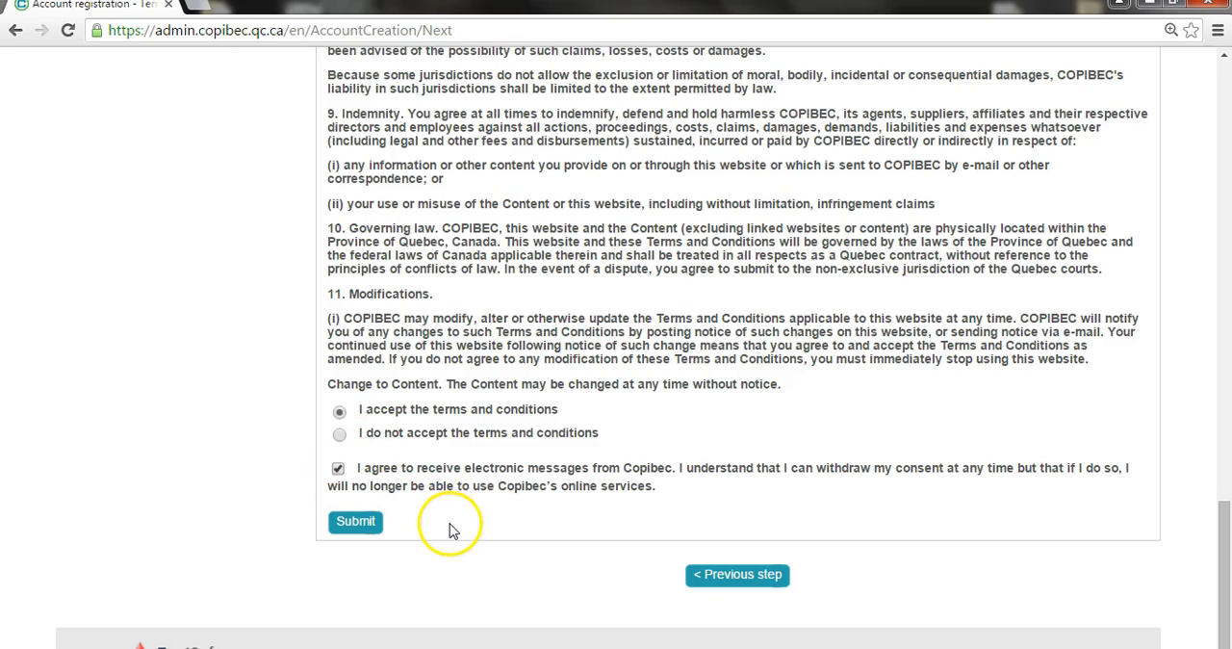
mouse_move(441, 530)
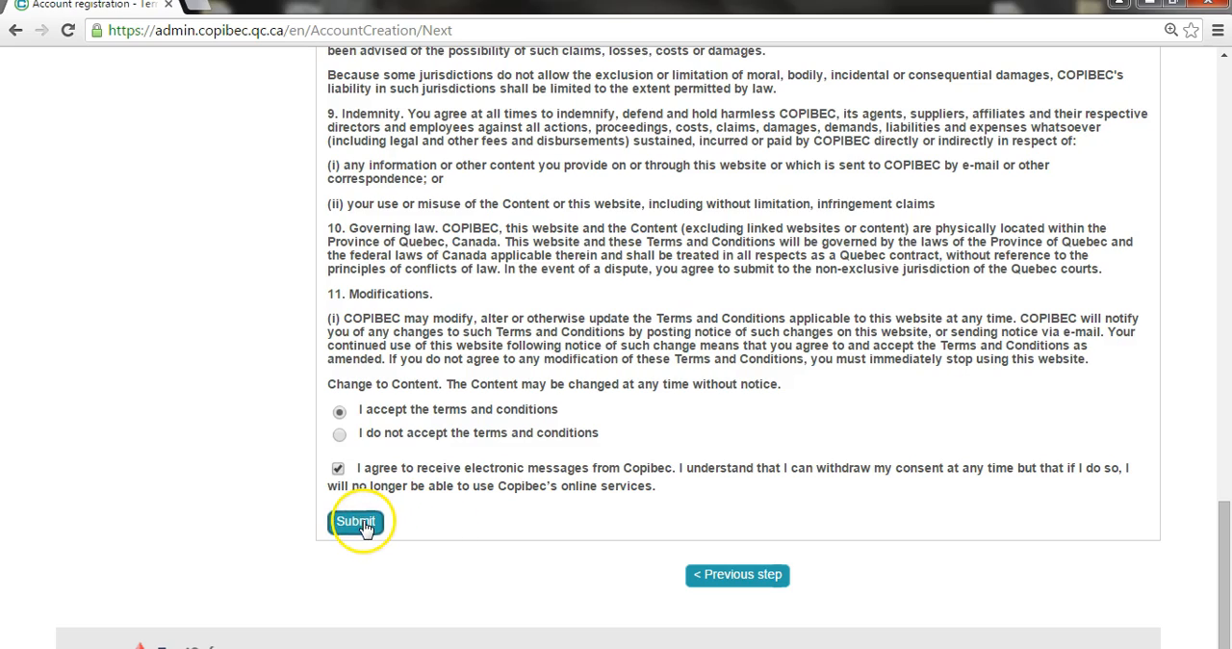
click(355, 521)
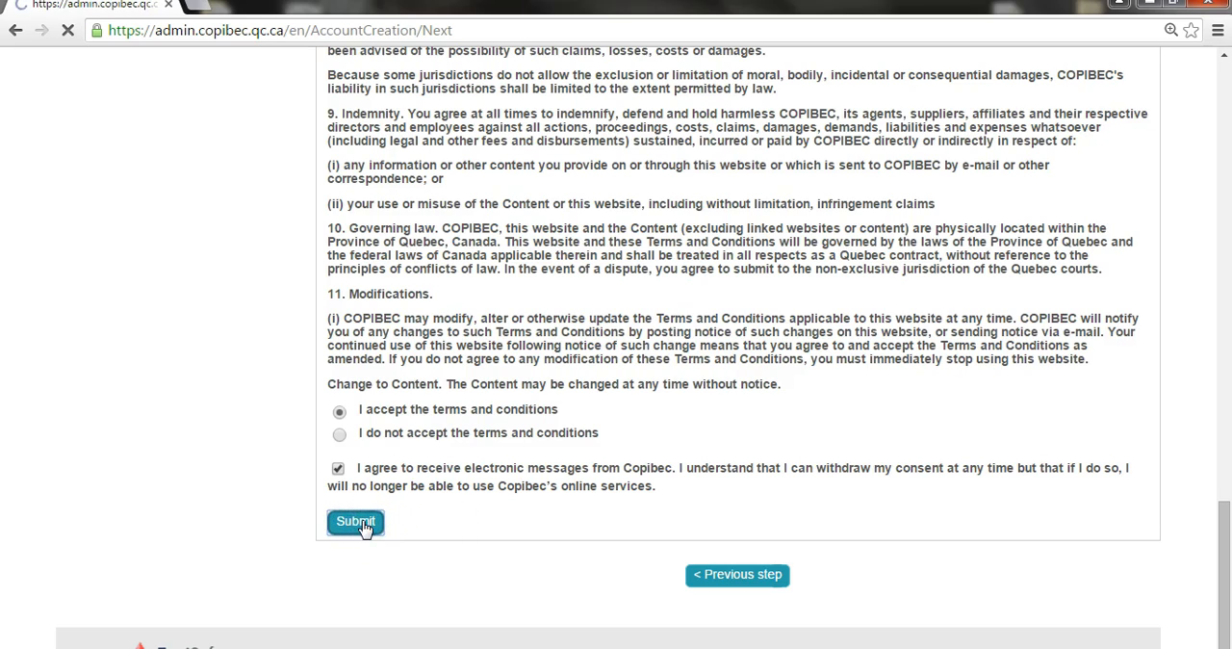
click(354, 521)
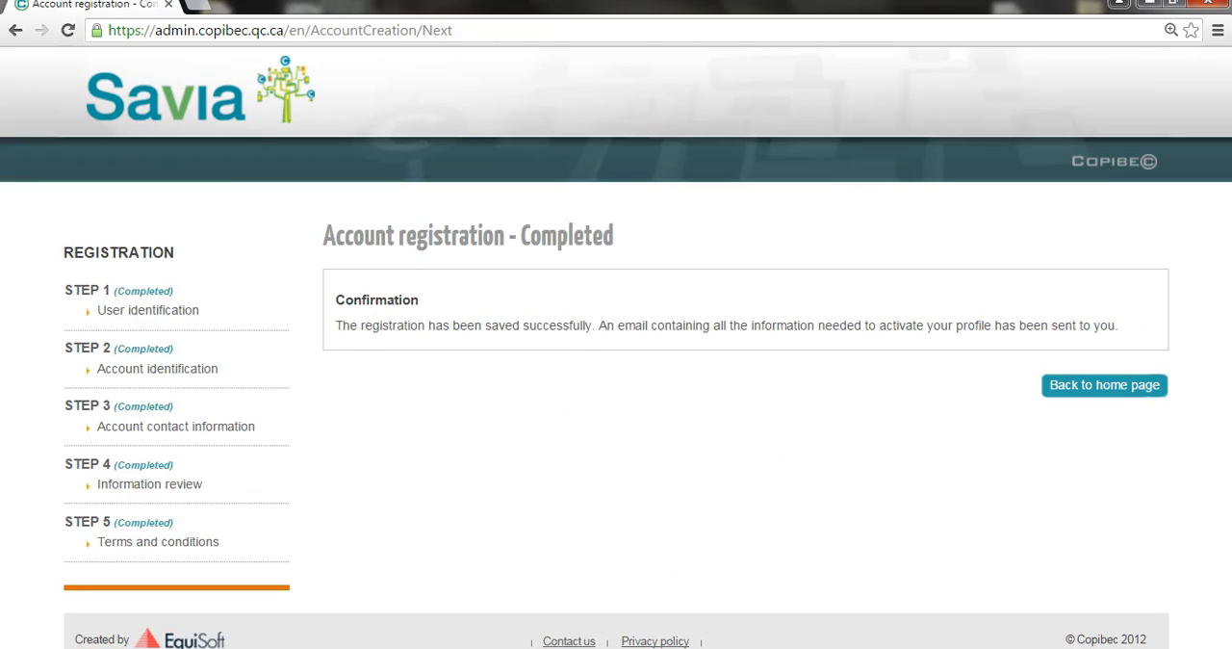